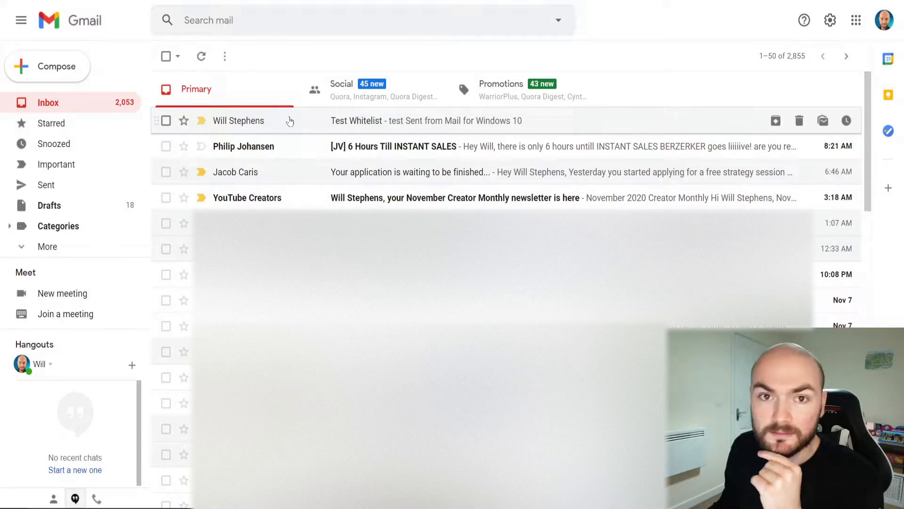
{"action": "mouse_move", "coordinate": [292, 121]}
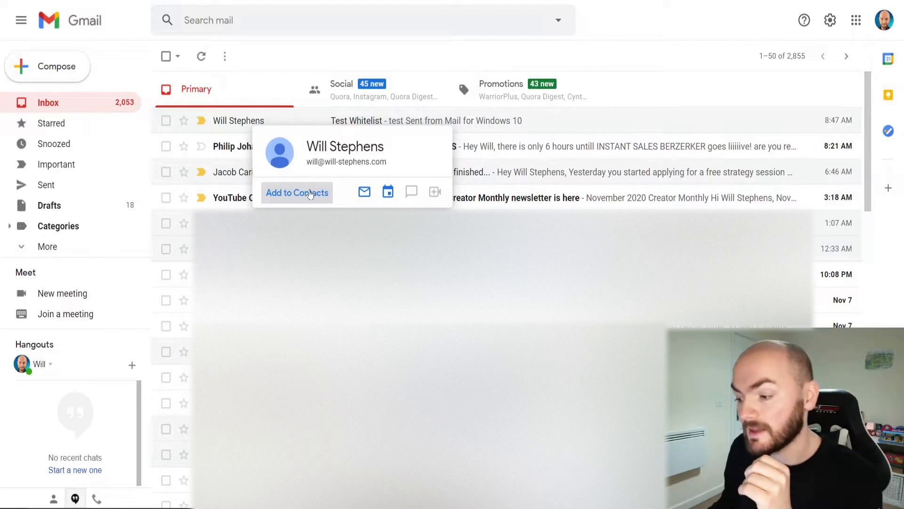
Show Gmail's quick settings panel from the gear icon beside the inbox.
{"action": "left_click", "coordinate": [829, 20]}
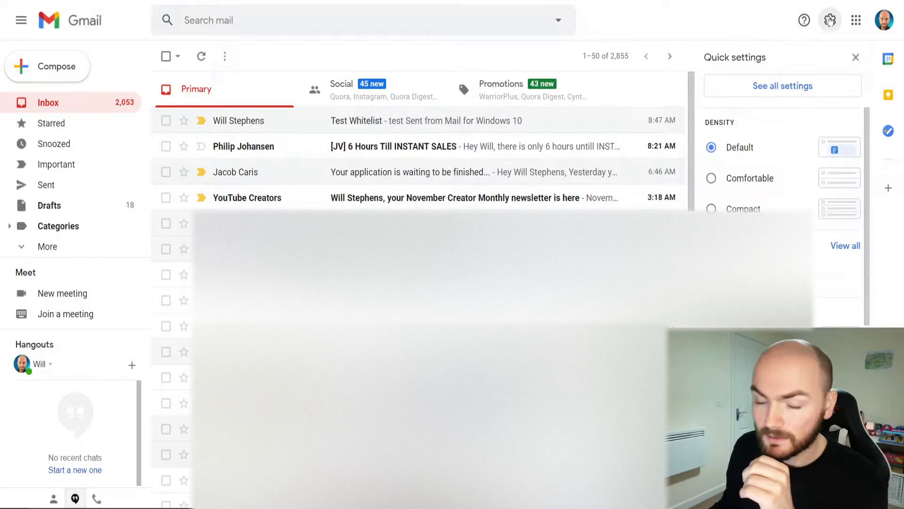
Reach Filters and Blocked Addresses in full settings and start a new filter.
{"action": "left_click", "coordinate": [782, 85]}
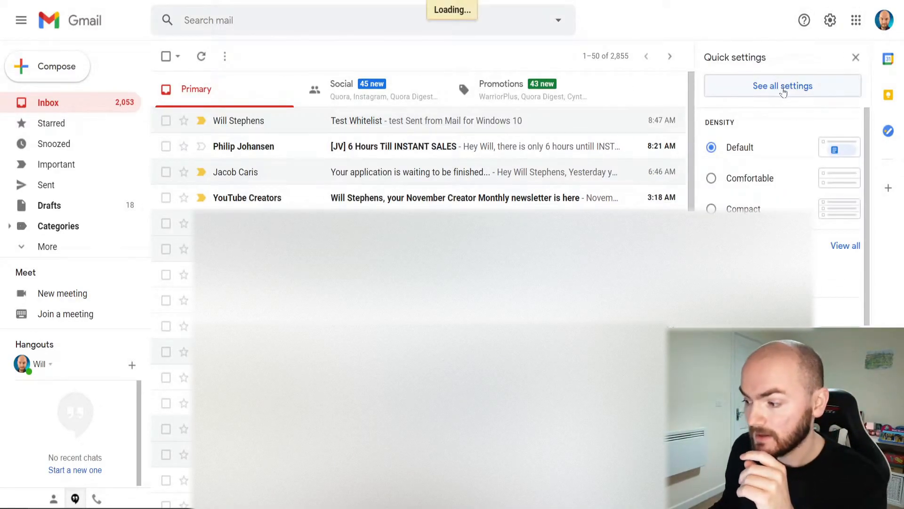
{"action": "left_click", "coordinate": [782, 86]}
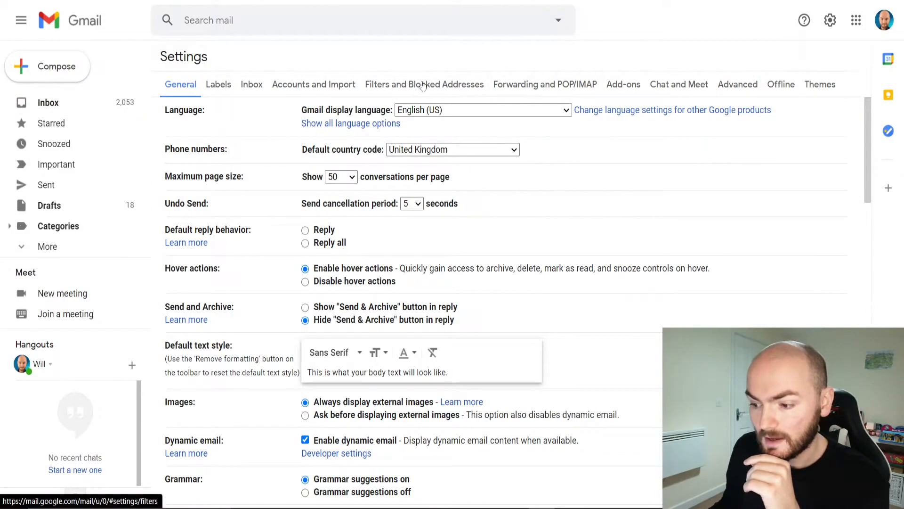
{"action": "left_click", "coordinate": [423, 84]}
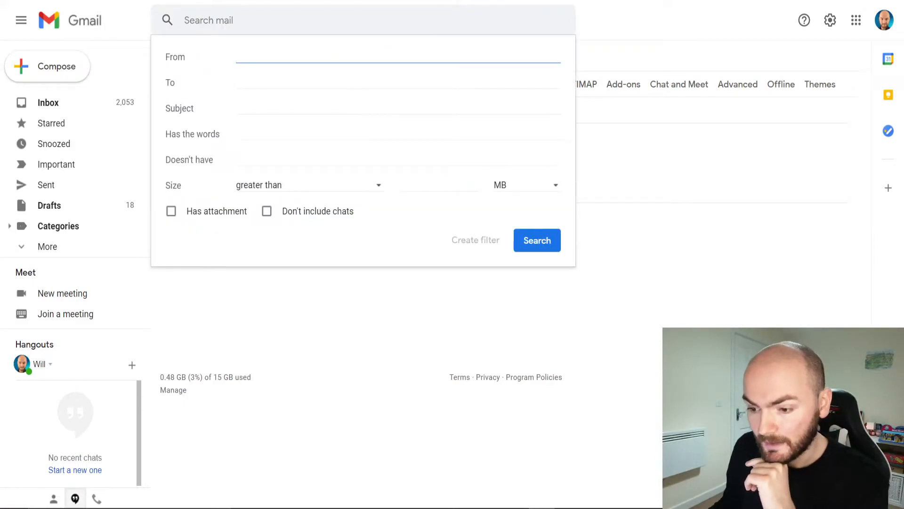
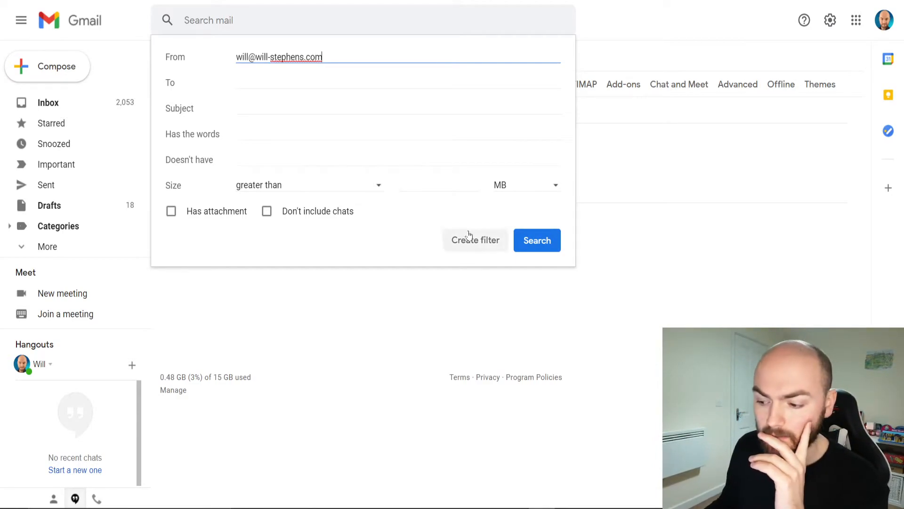
{"action": "left_click", "coordinate": [475, 240]}
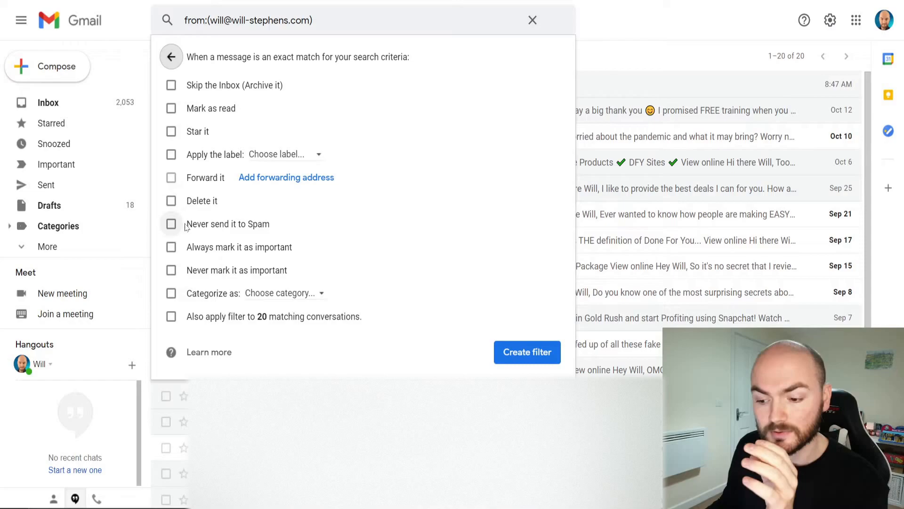
Create the filter with 'Never send it to Spam', confirmed by the 'Your filter was created' toast.
{"action": "left_click", "coordinate": [171, 224]}
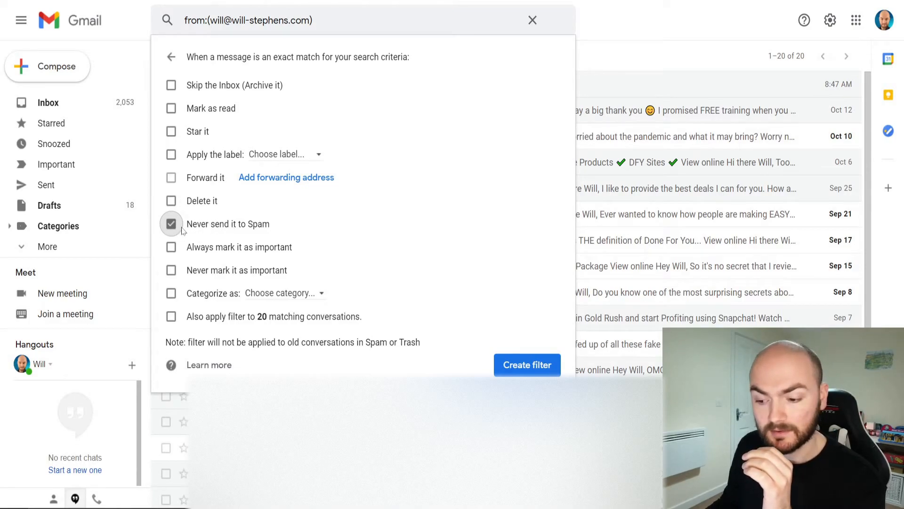
{"action": "left_click", "coordinate": [525, 365]}
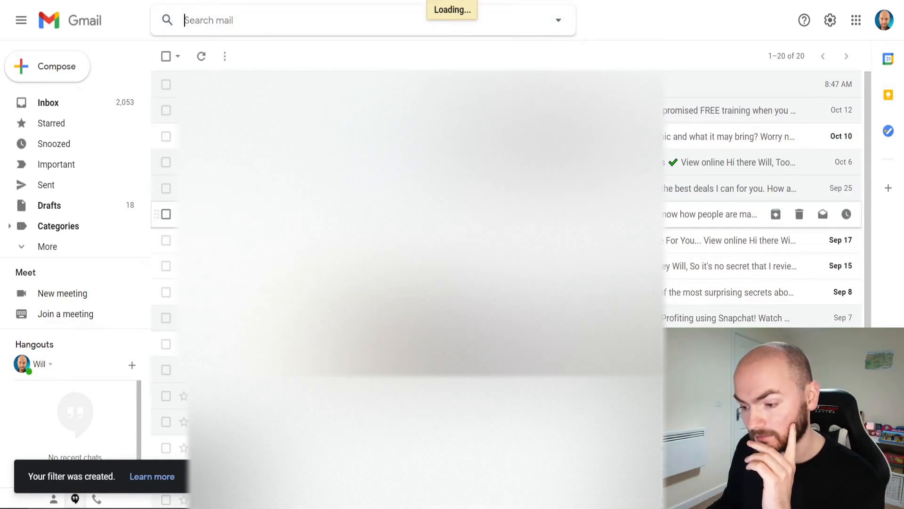